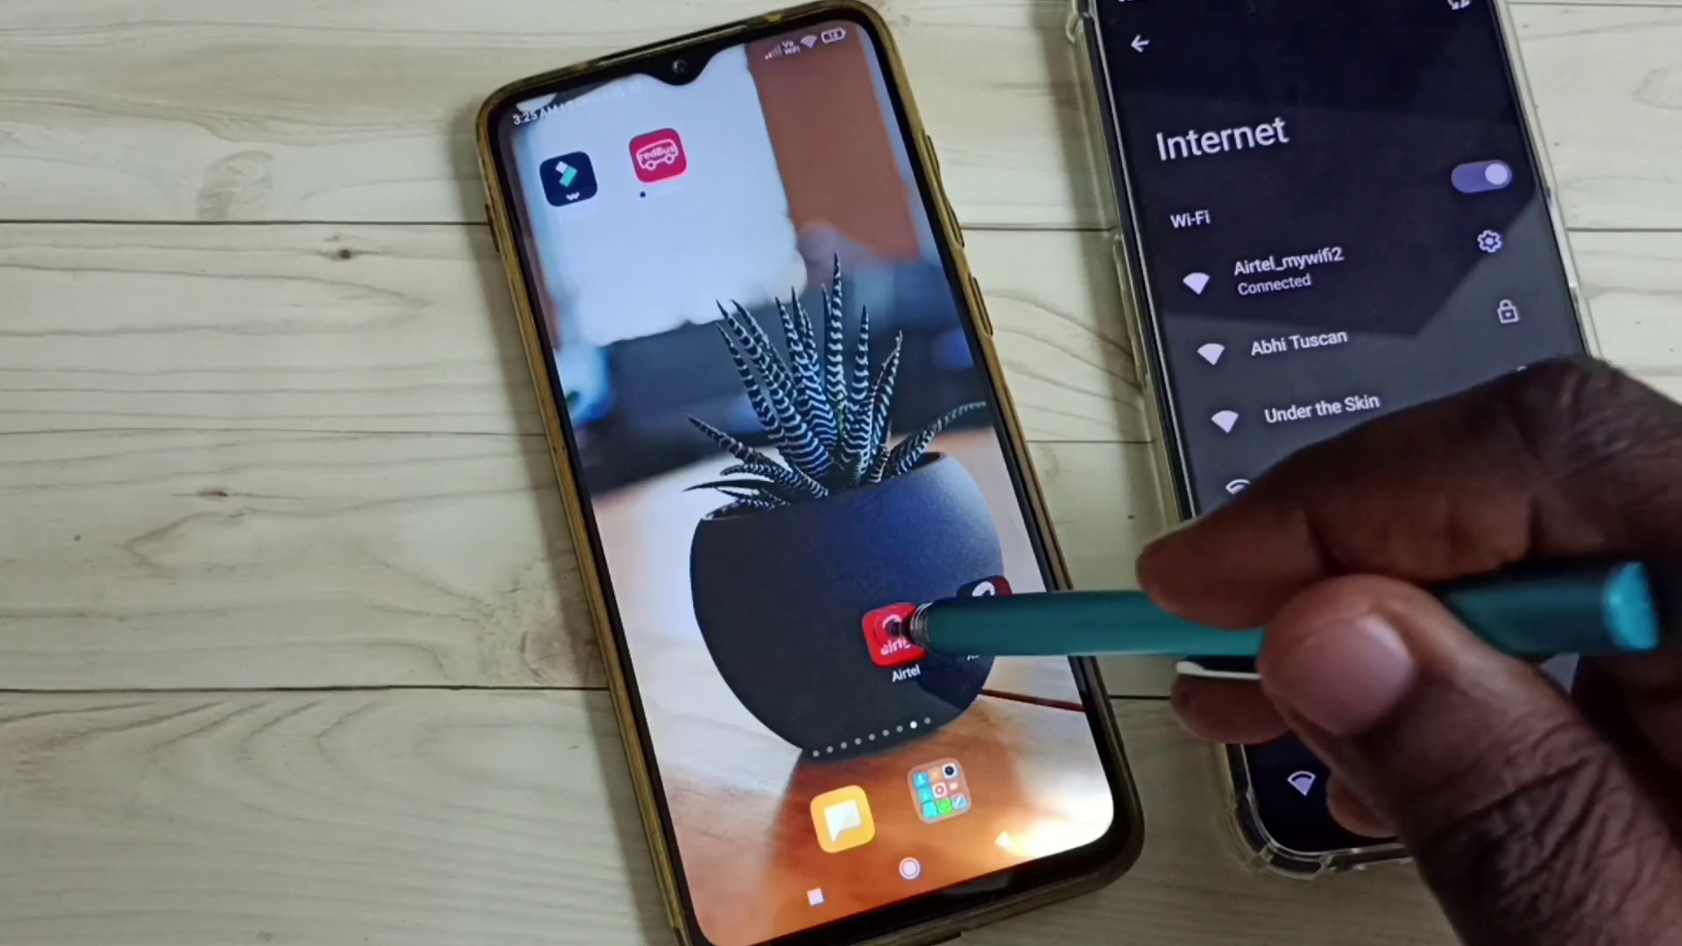
- Launch Airtel Thanks from the phone's home screen to reach its manage home screen
click(895, 637)
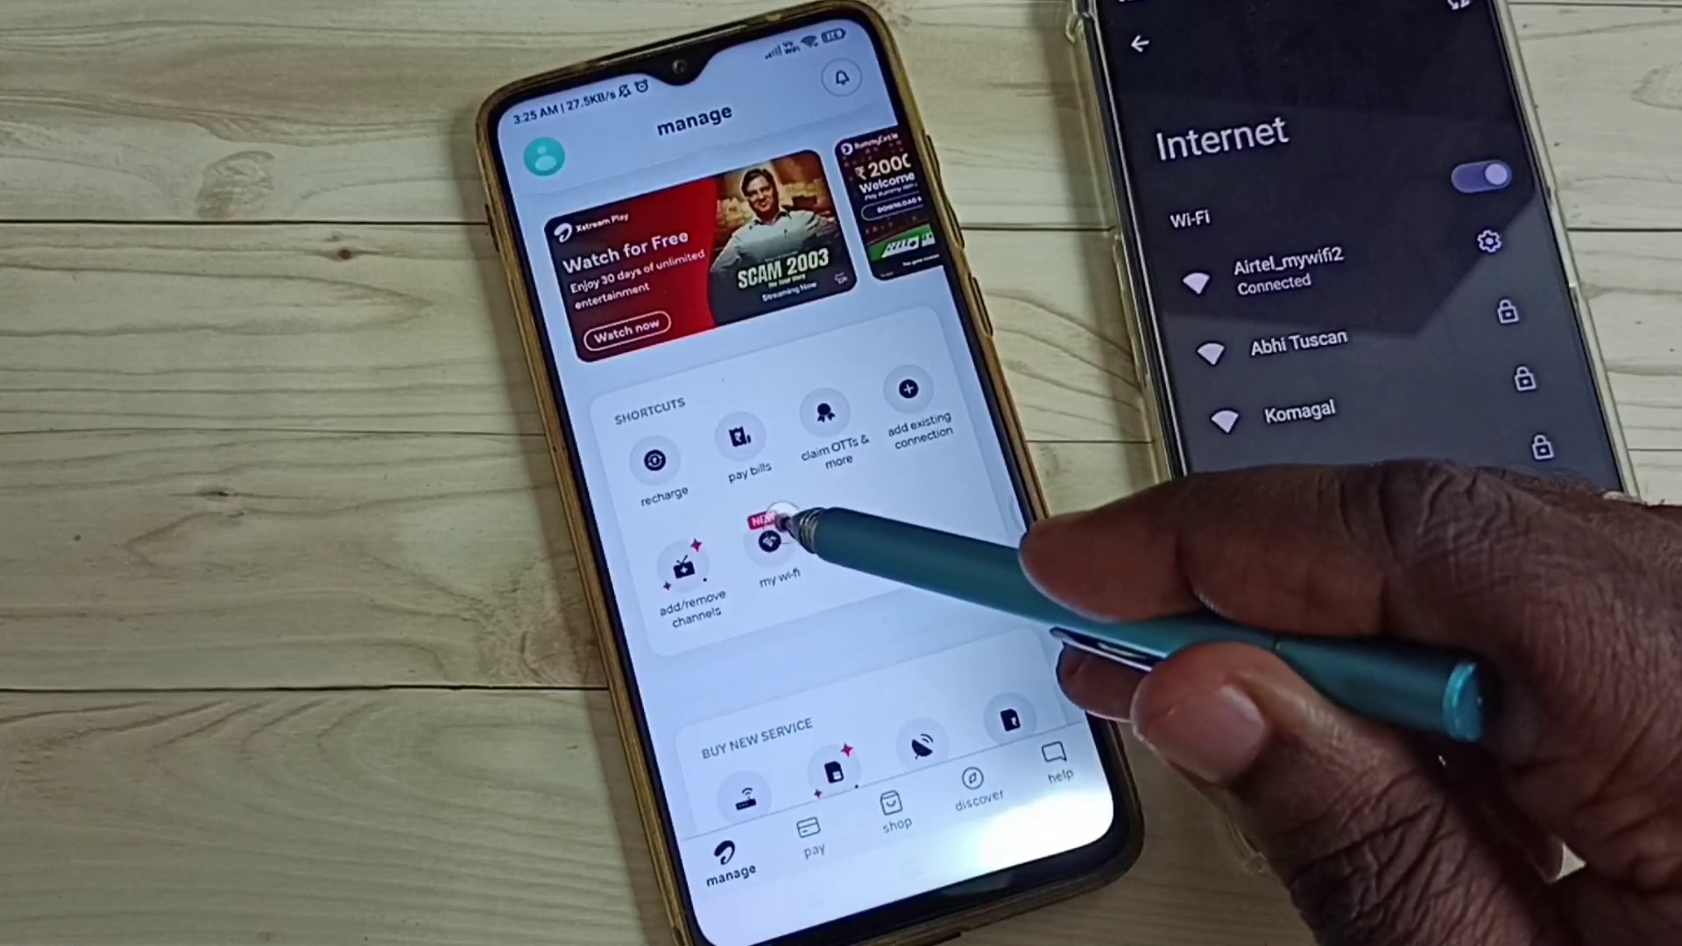
click(775, 542)
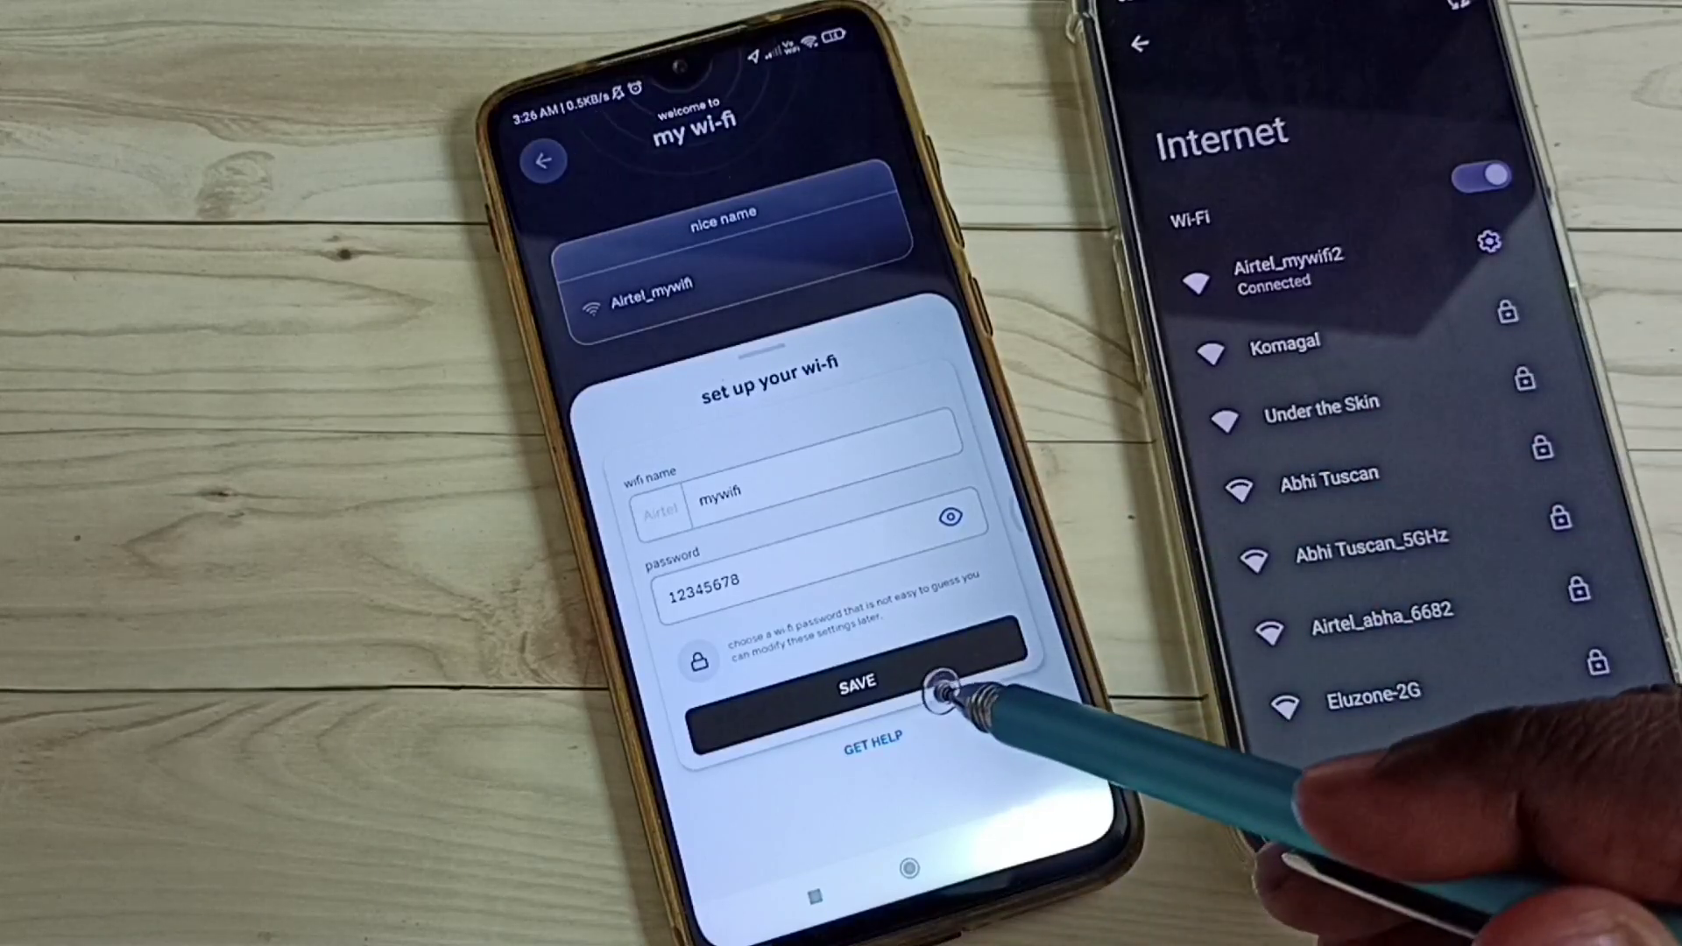
- Save the new Wi-Fi settings and open the online Airtel_mywifi network's details
click(873, 686)
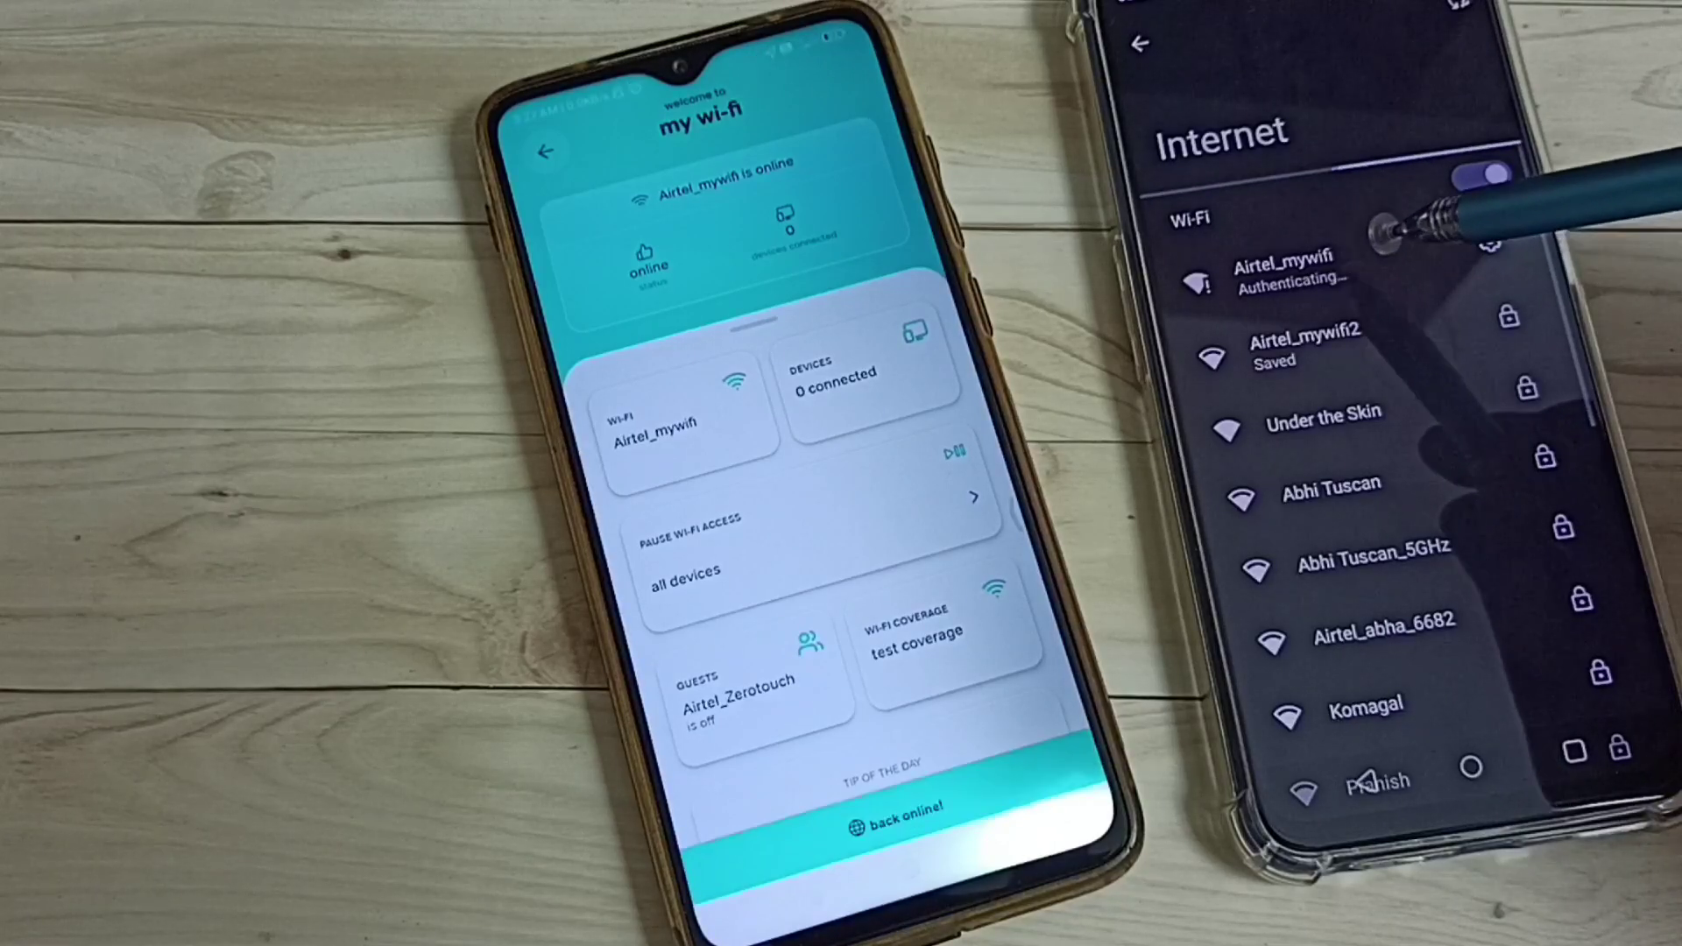
click(1299, 272)
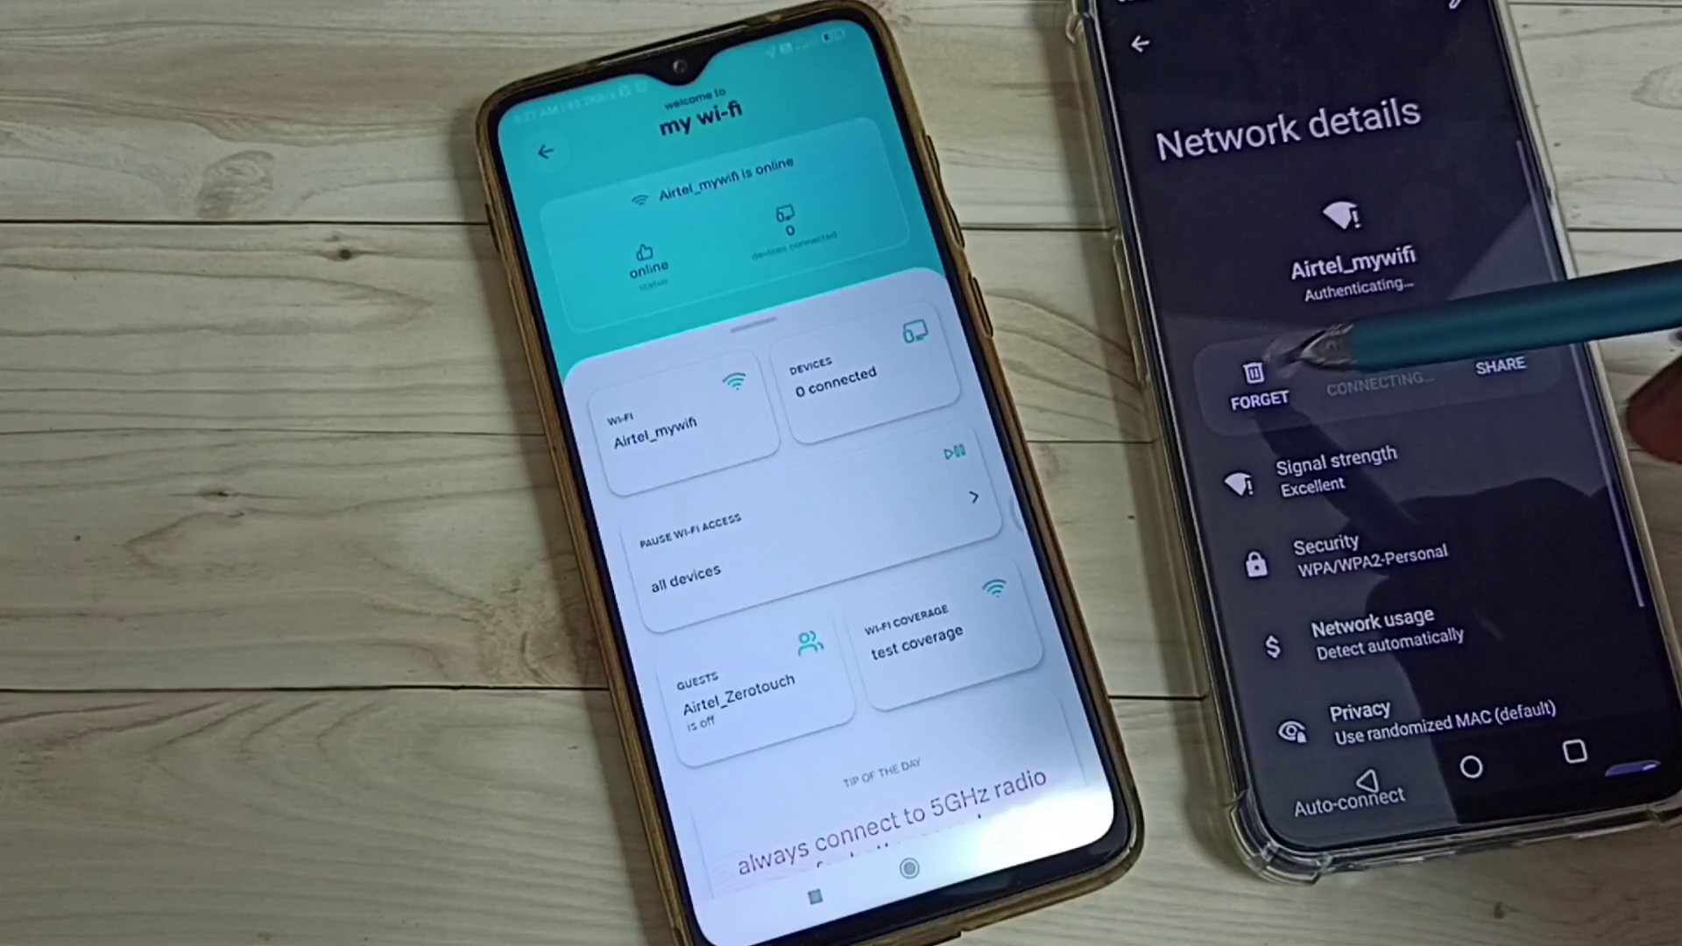
click(1140, 46)
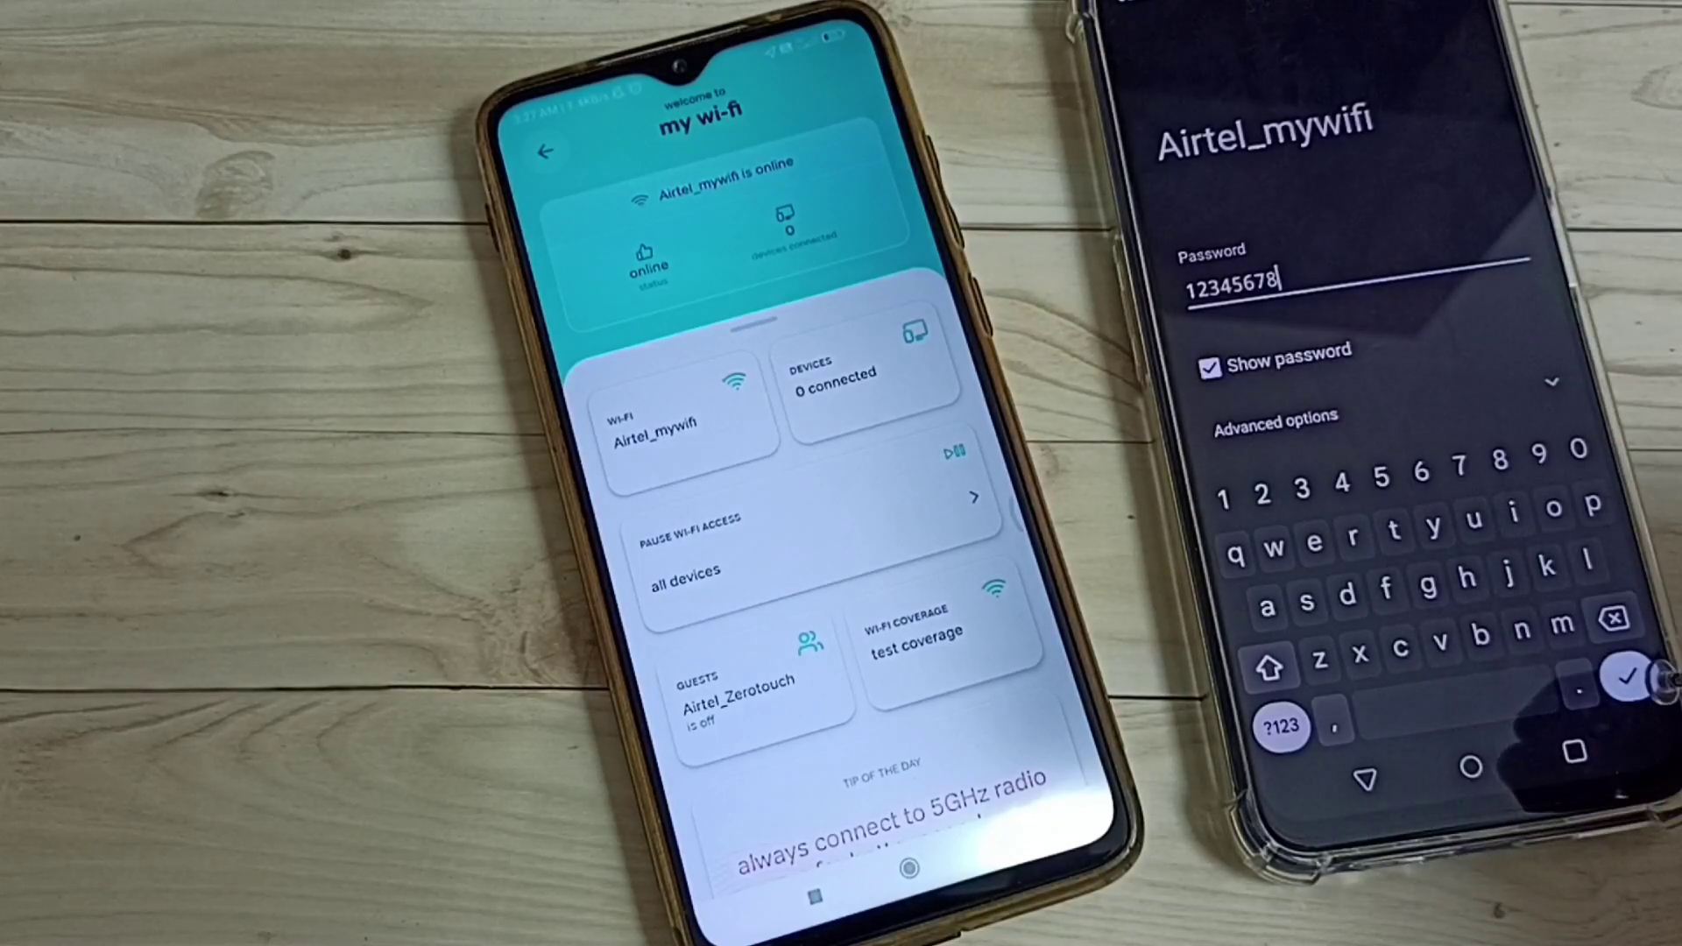
click(1629, 675)
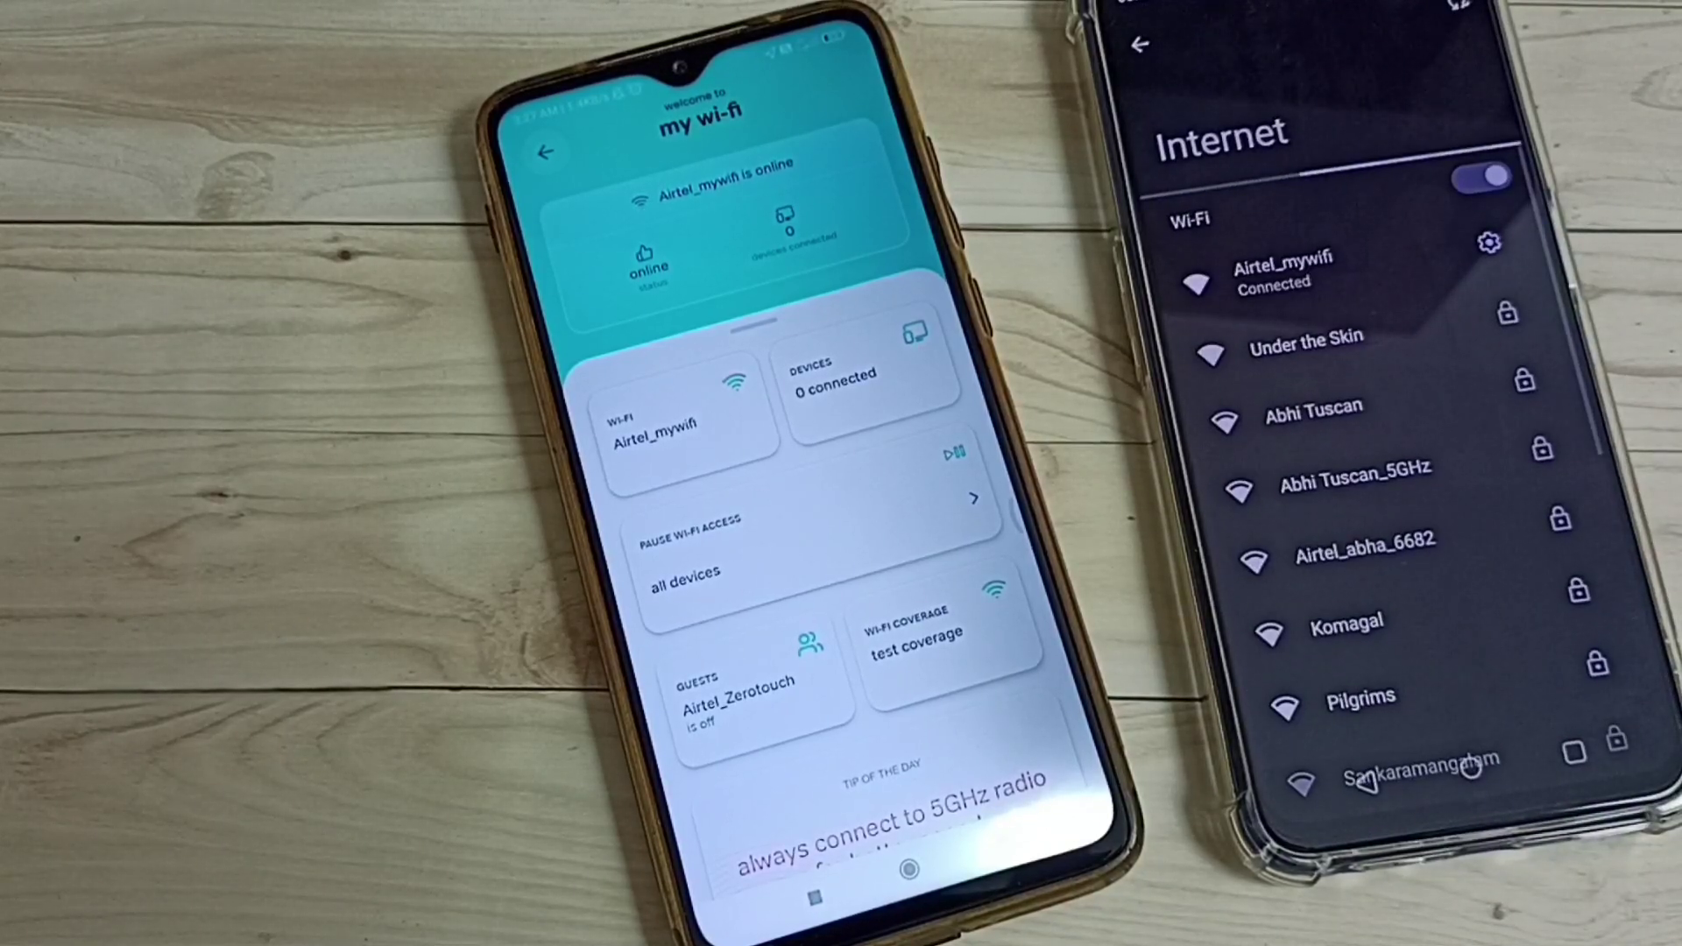